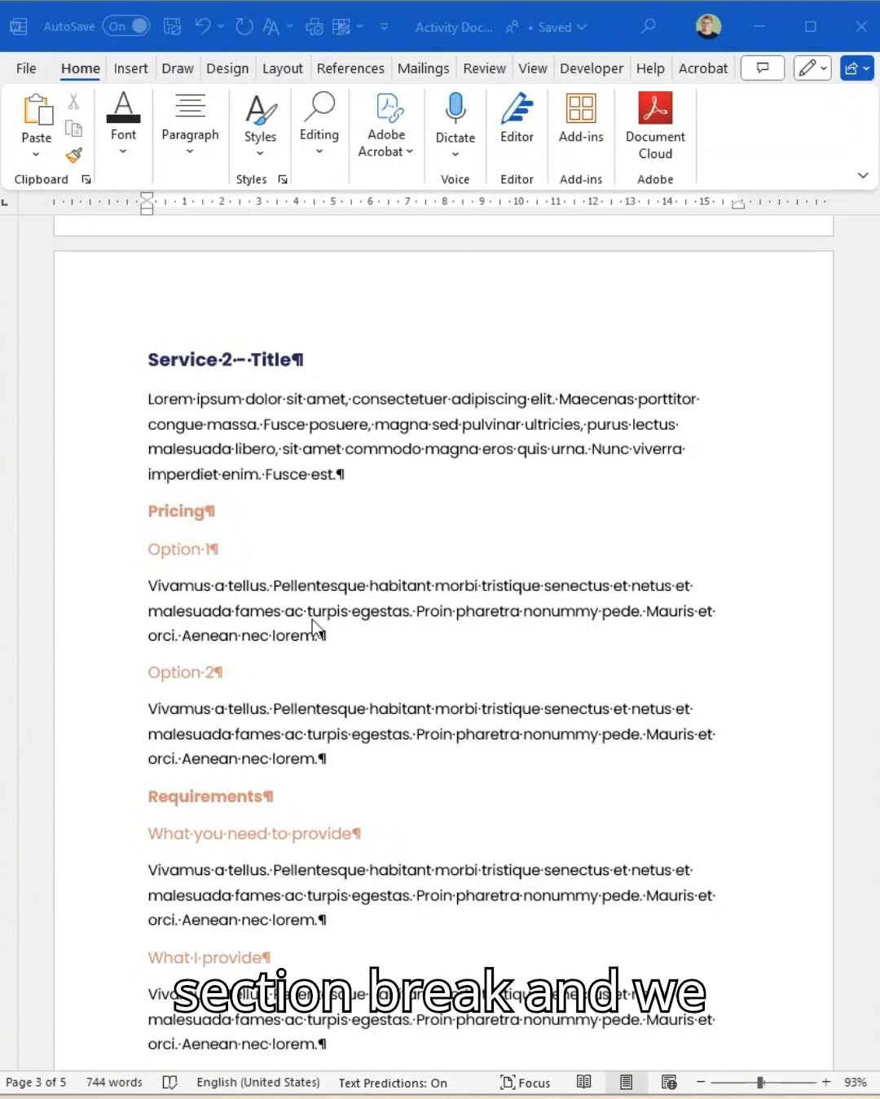
# Reach the Breaks list on the Layout ribbon at the page break before Next Steps
pyautogui.scroll(-3)
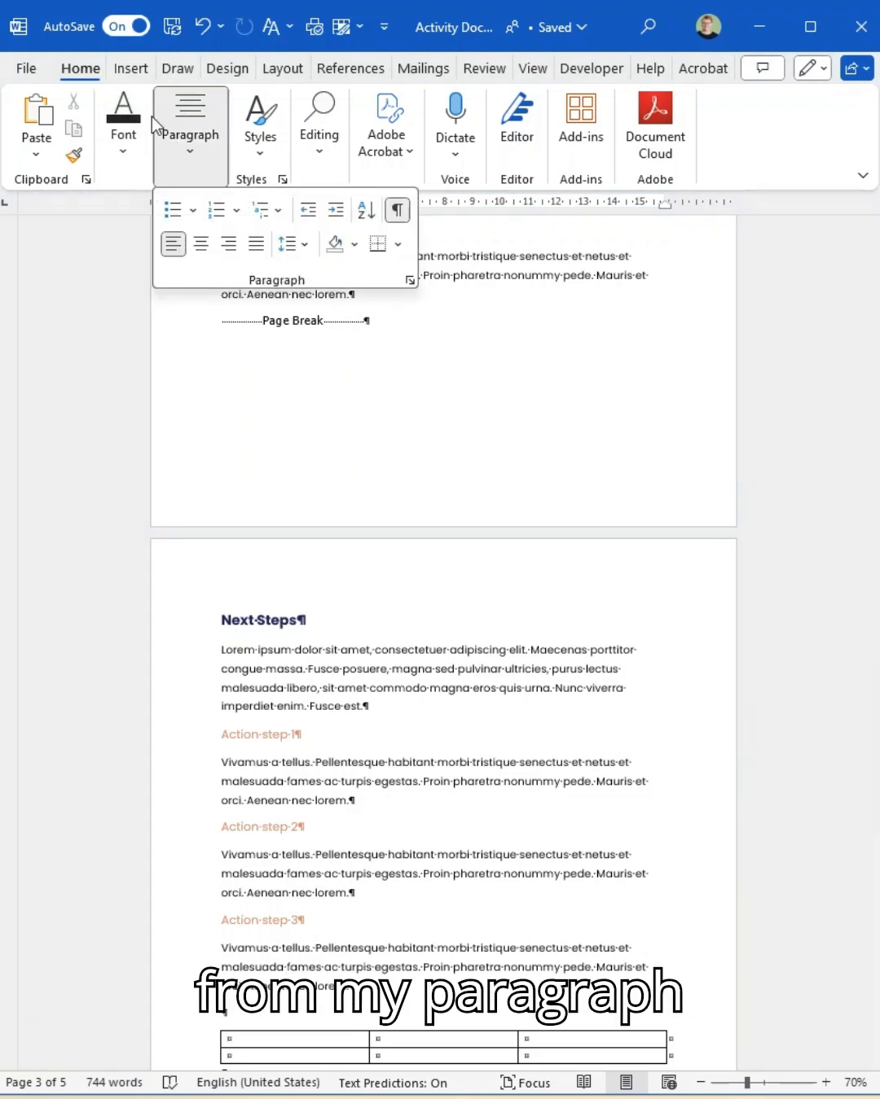
pyautogui.moveTo(397, 209)
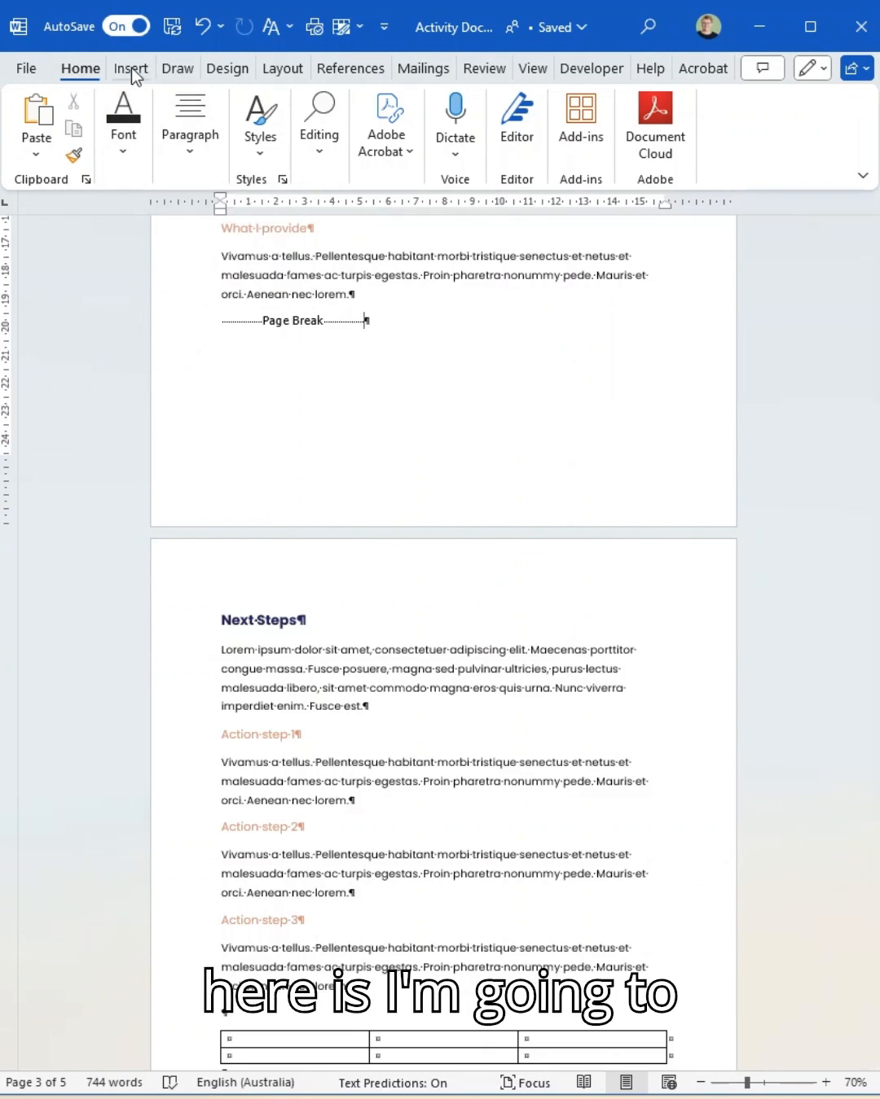
pyautogui.click(131, 68)
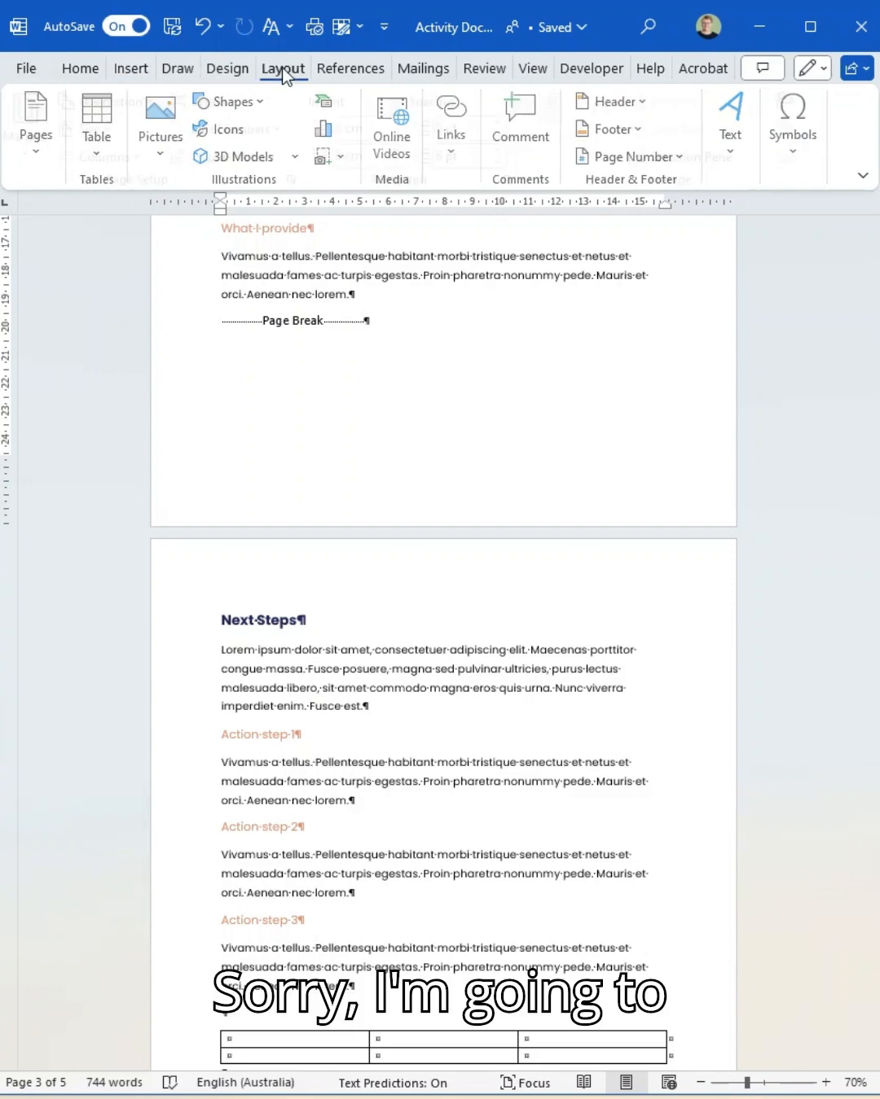
pyautogui.click(283, 69)
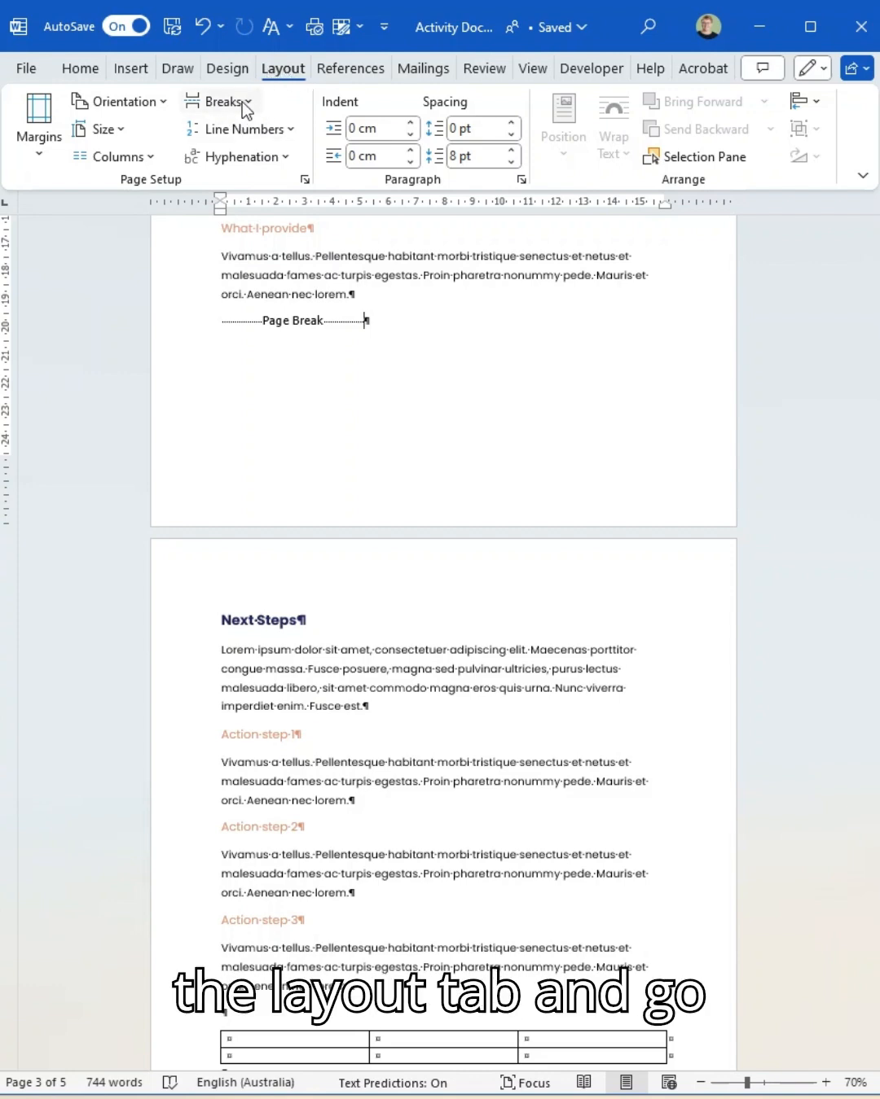
pyautogui.click(218, 101)
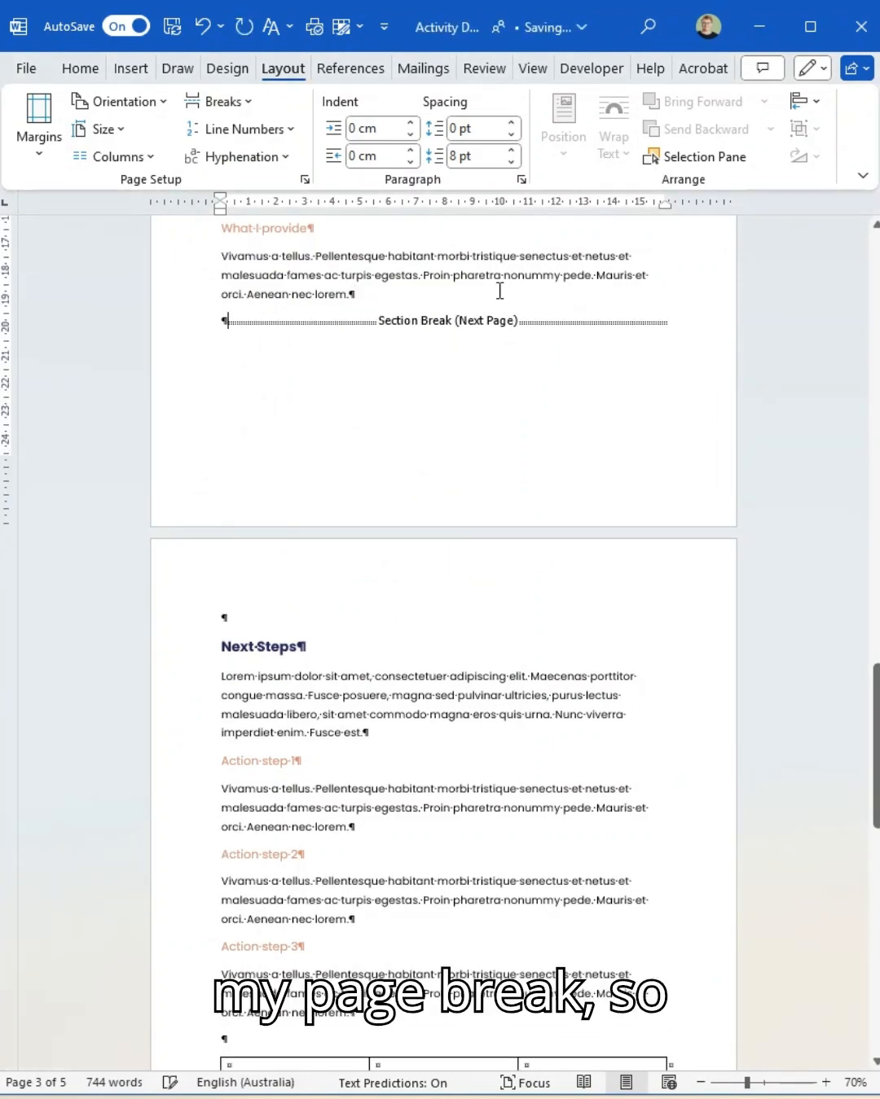
pyautogui.moveTo(432, 417)
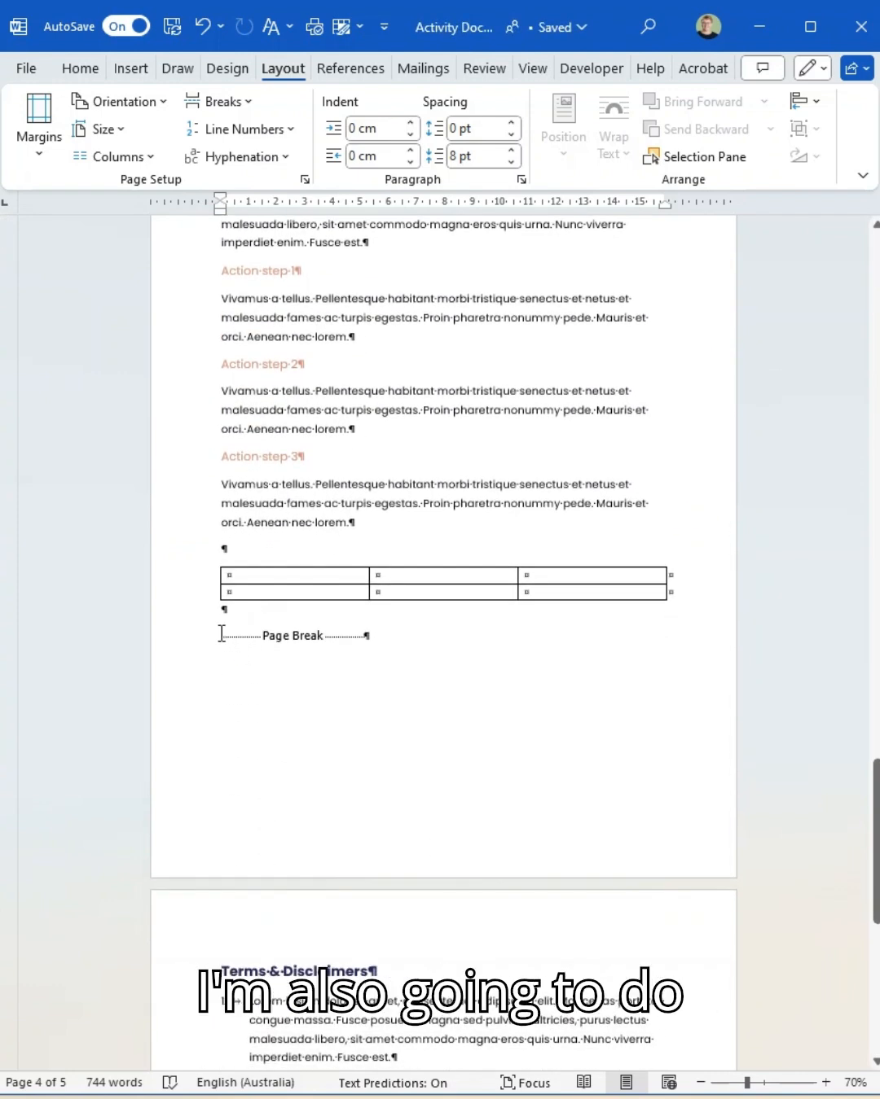
# Replace the page break after the Next Steps table with a Next Page section break
pyautogui.click(220, 101)
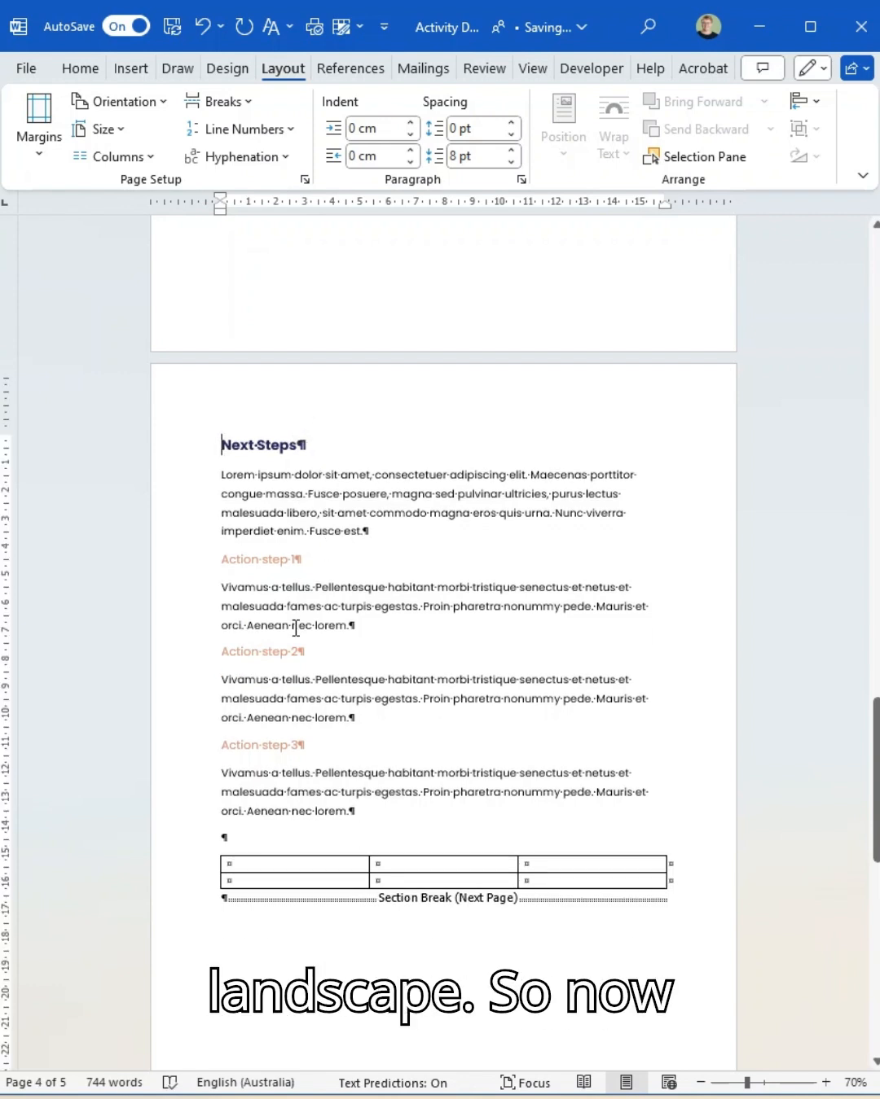
pyautogui.scroll(-3)
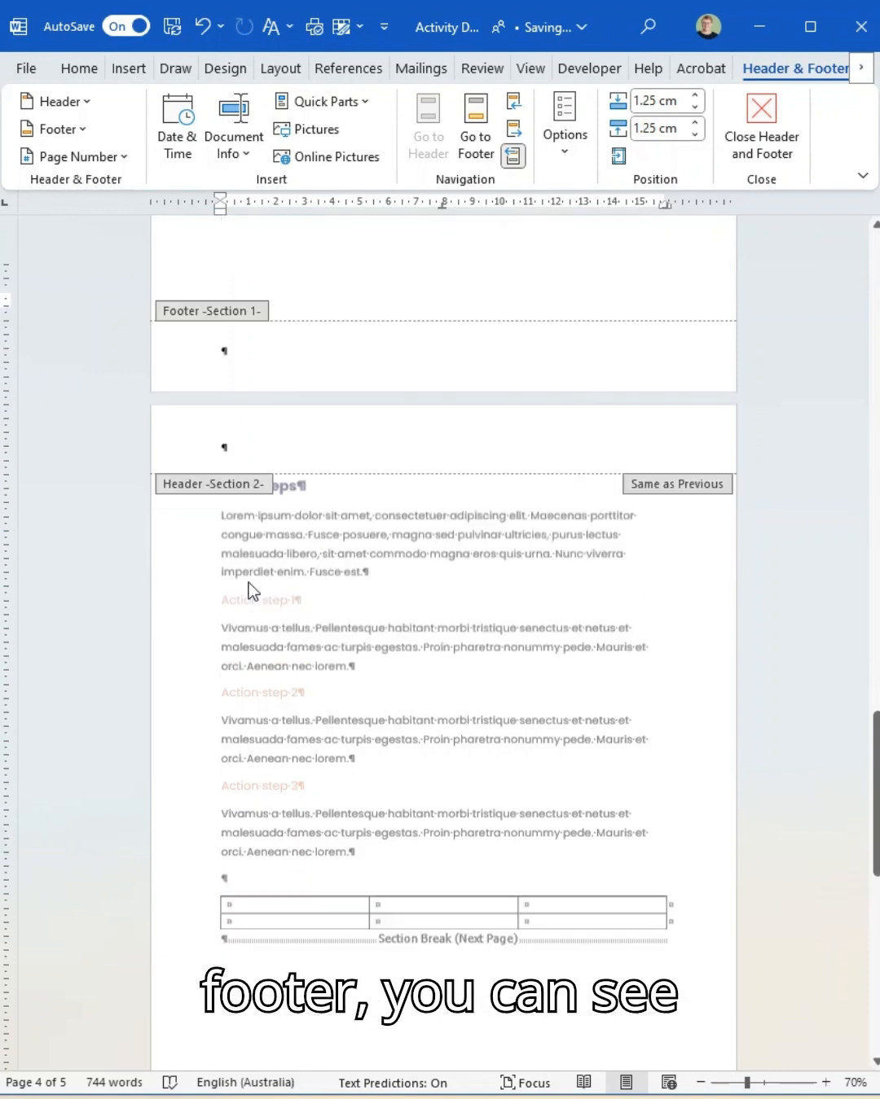
pyautogui.scroll(-3)
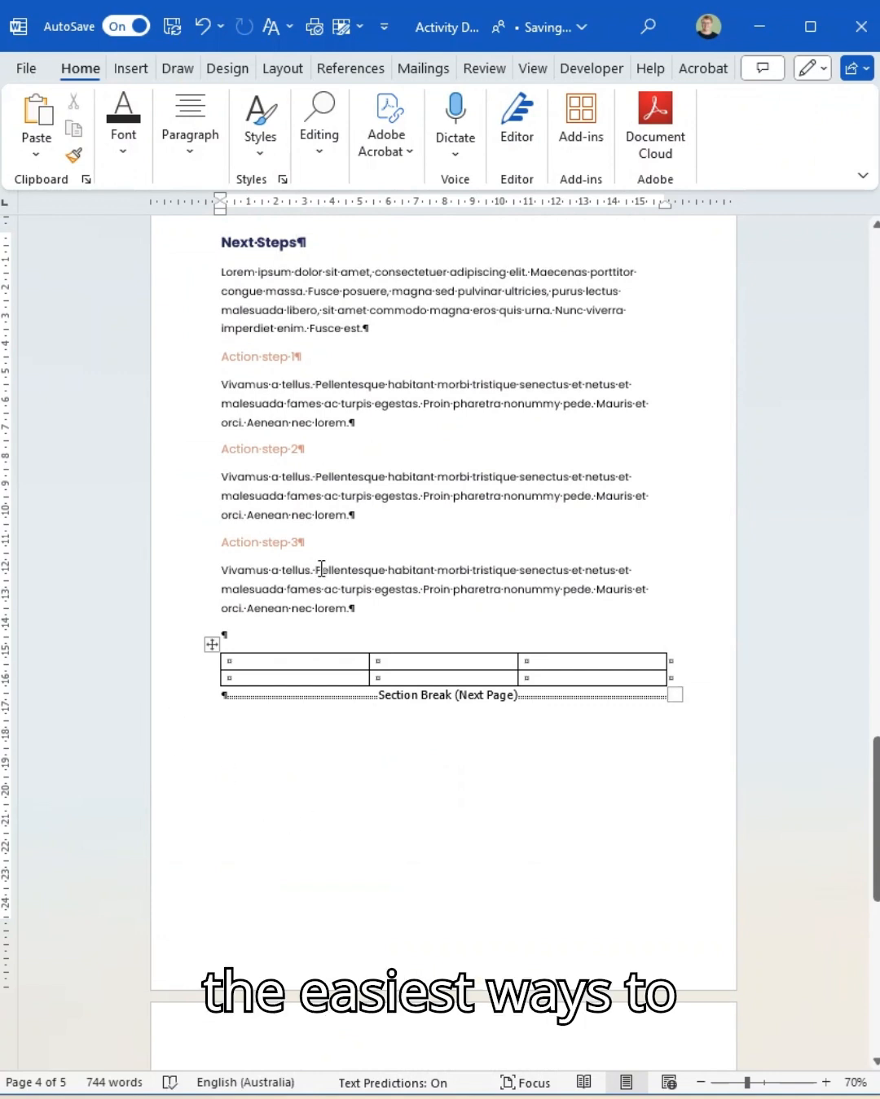
pyautogui.scroll(-3)
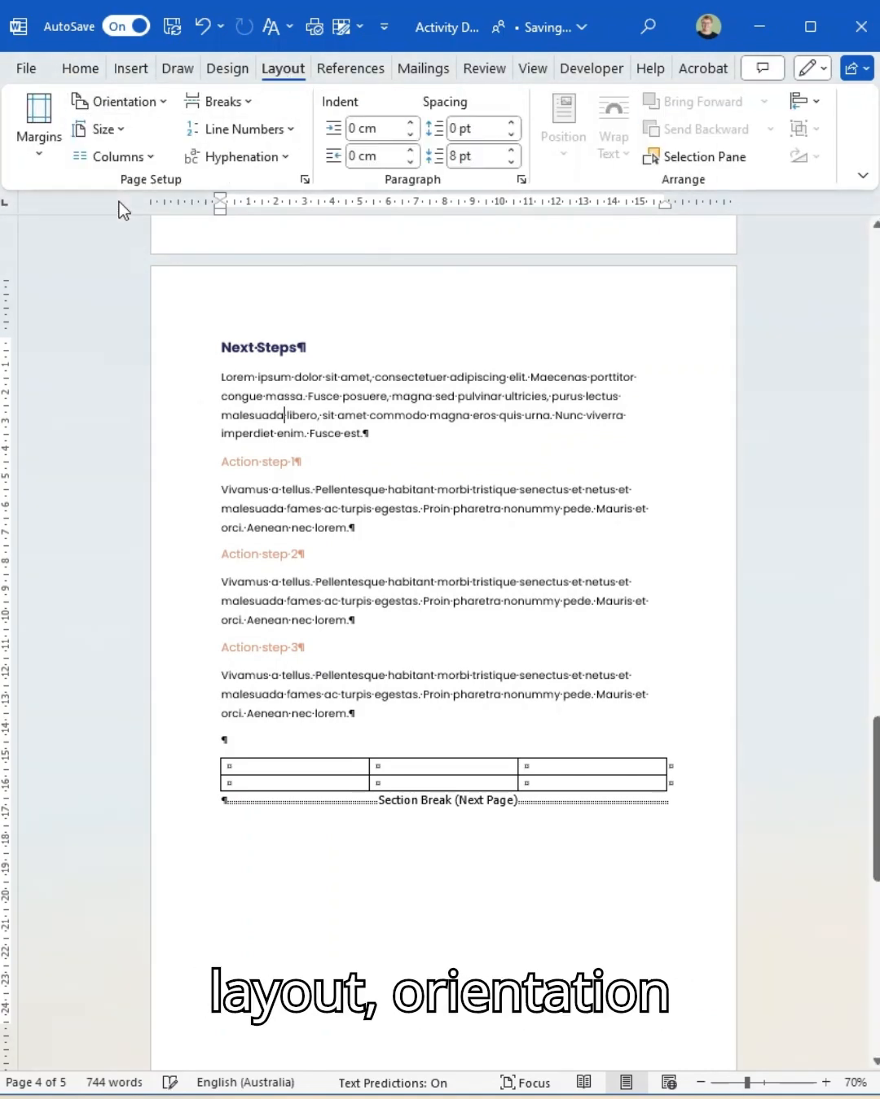
# Set the Next Steps section to Landscape orientation, leaving neighbouring pages portrait
pyautogui.click(120, 101)
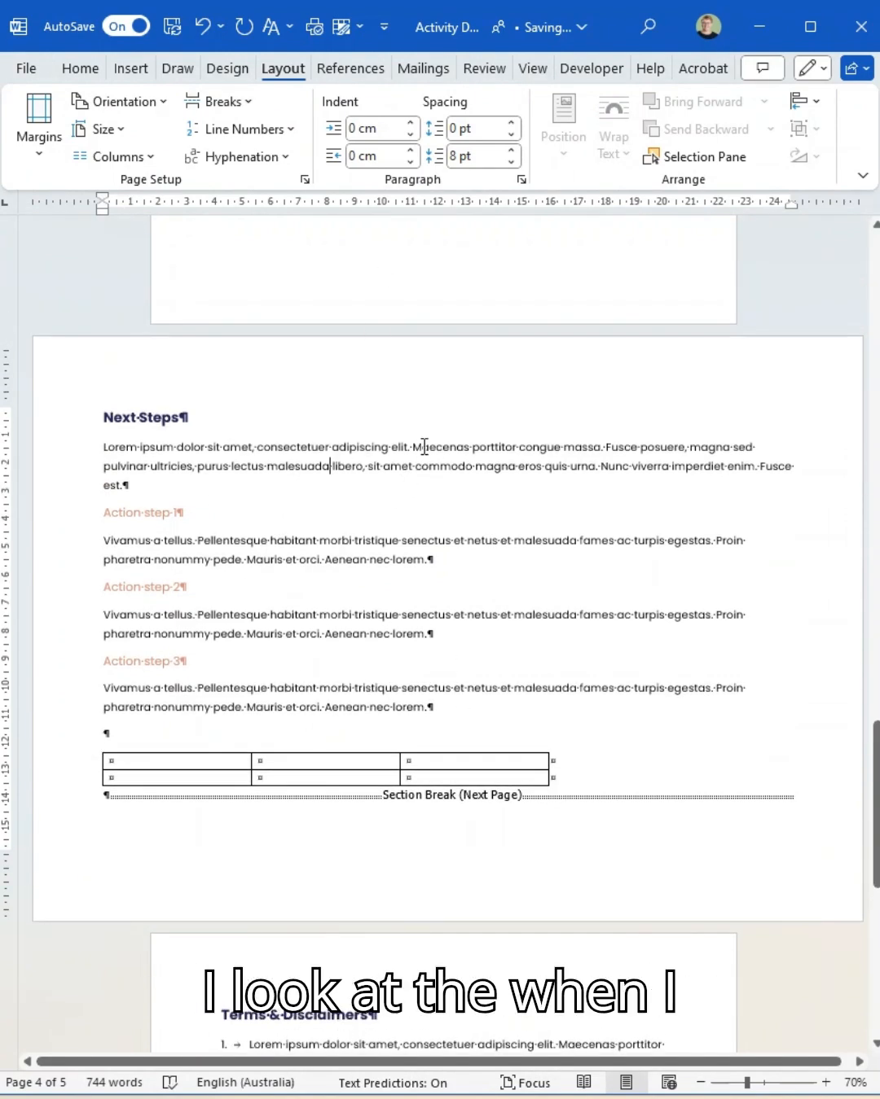
pyautogui.scroll(-3)
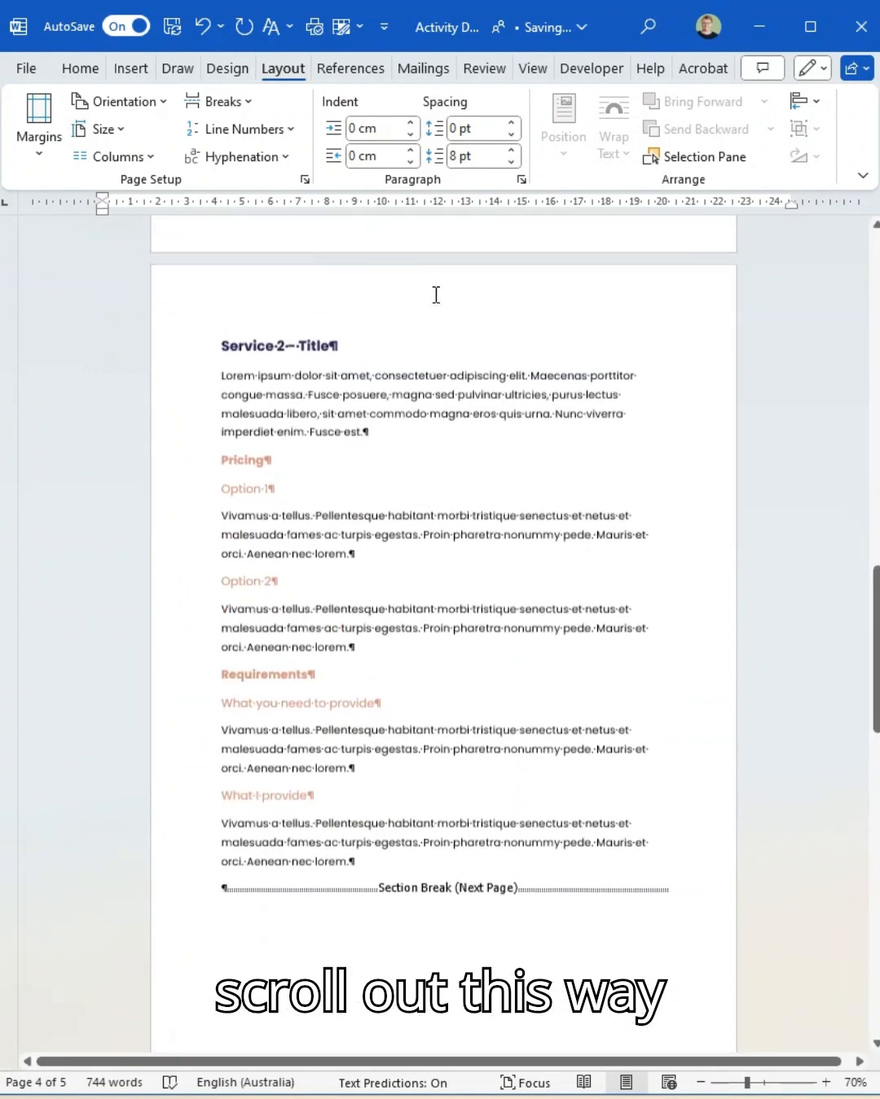